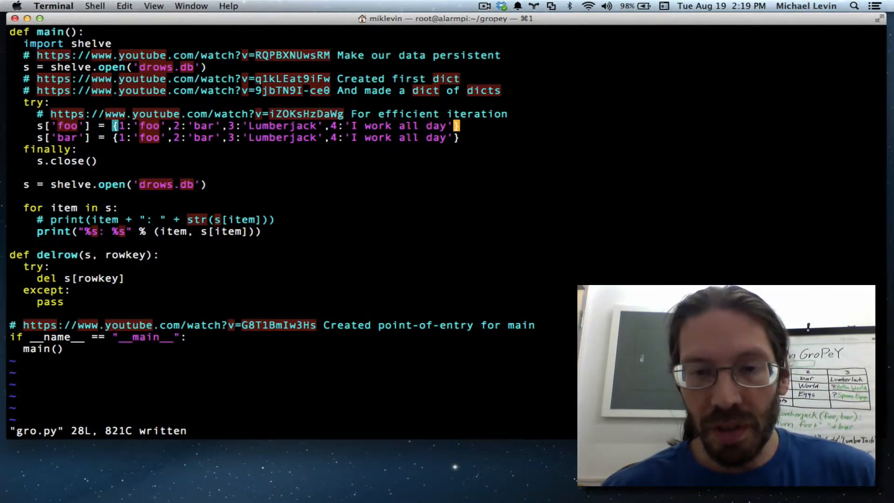
- Drop the first record's fourth value and locate its 'foo' key to rename it 0
{"action": "key", "text": "backspace"}
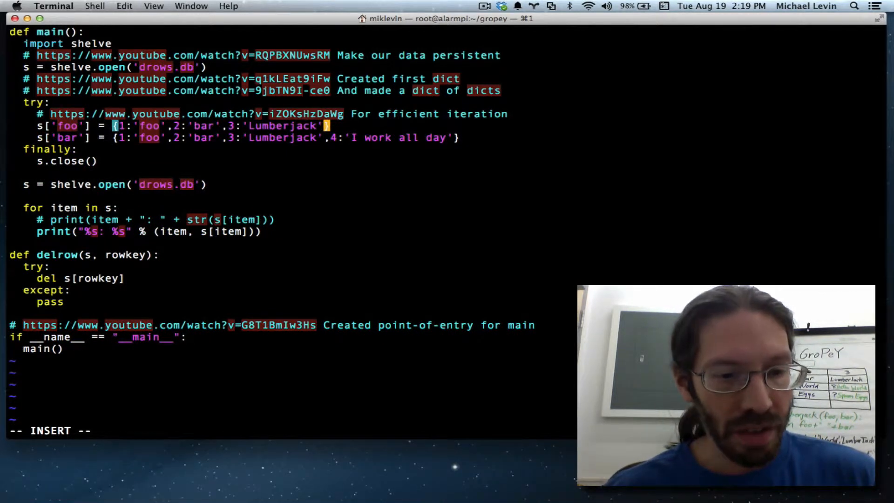
{"action": "key", "text": "shift+a"}
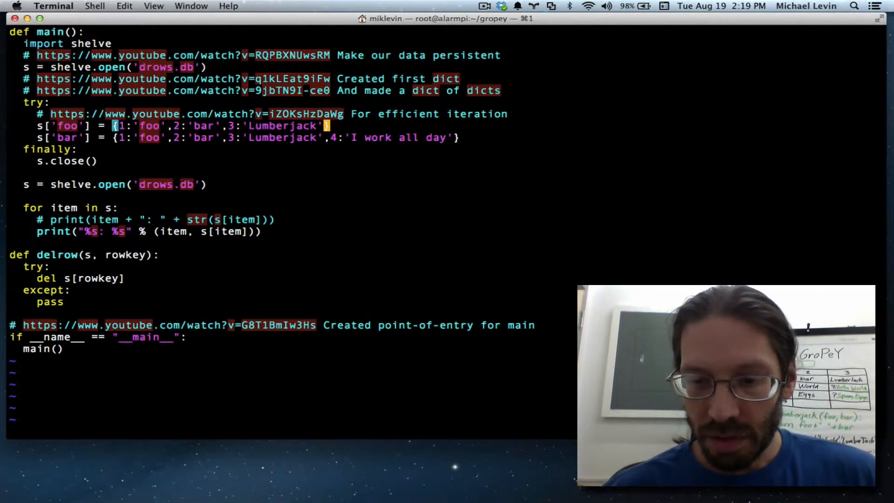
{"action": "type", "text": "f"}
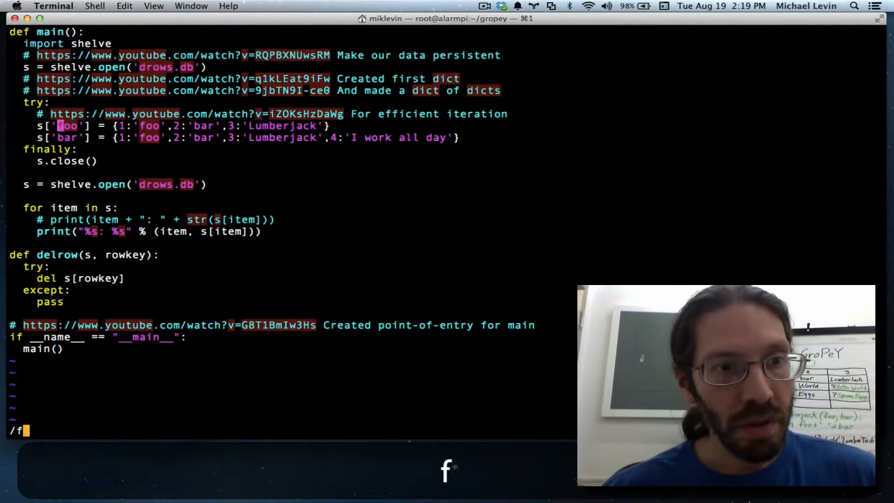
{"action": "type", "text": "oo"}
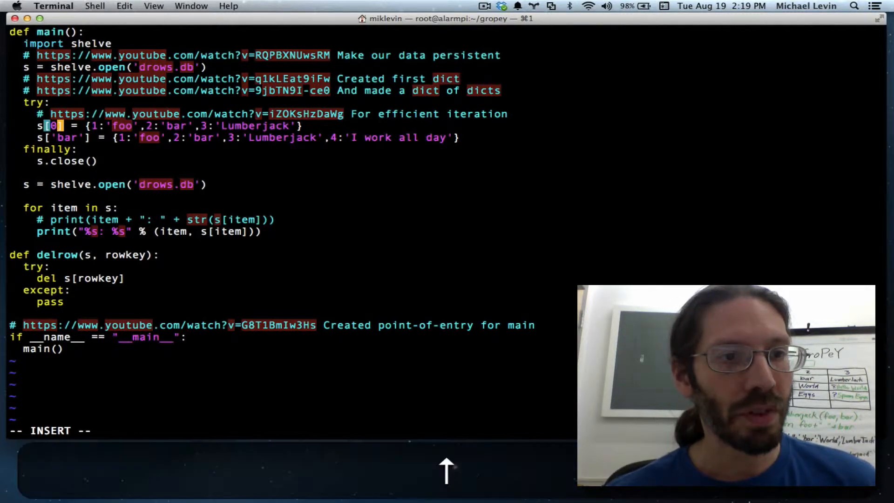
- Rename the second record's key and foo value to Hello
{"action": "key", "text": "down"}
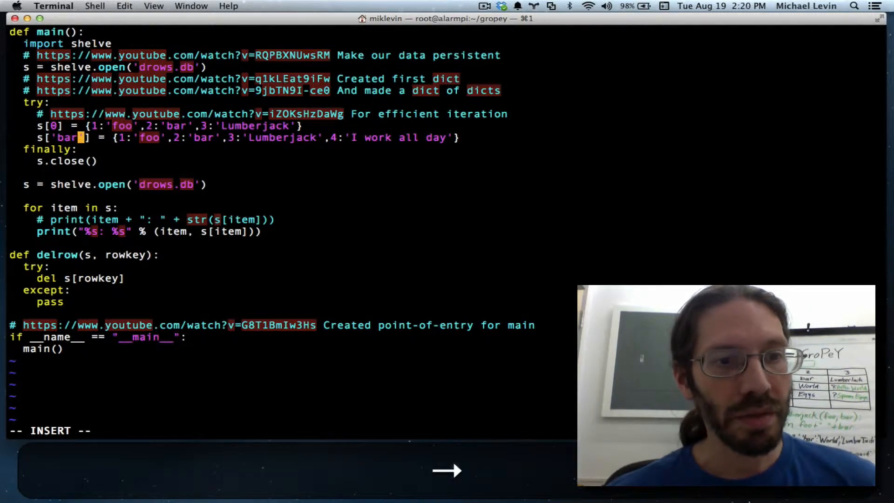
{"action": "type", "text": "i"}
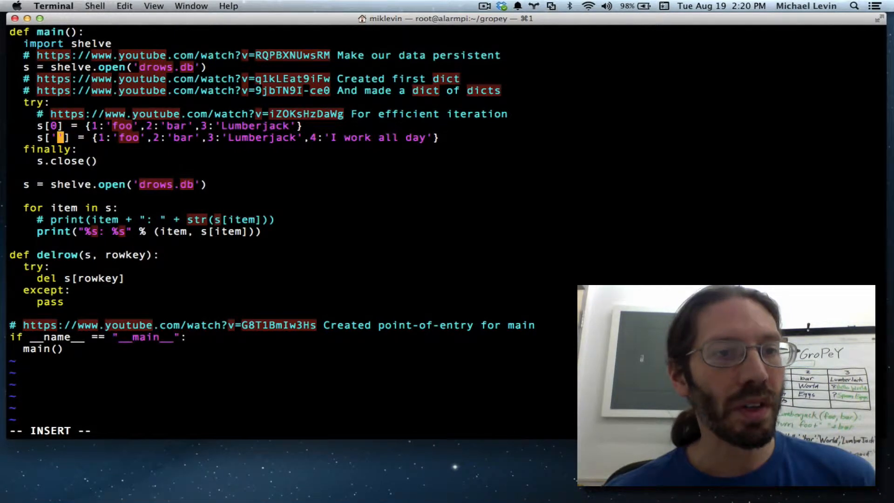
{"action": "type", "text": "Hello"}
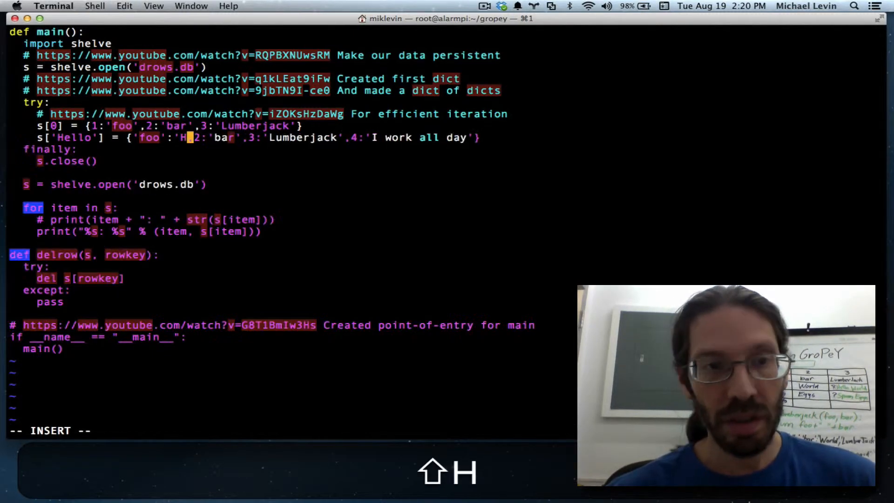
{"action": "type", "text": "ello'"}
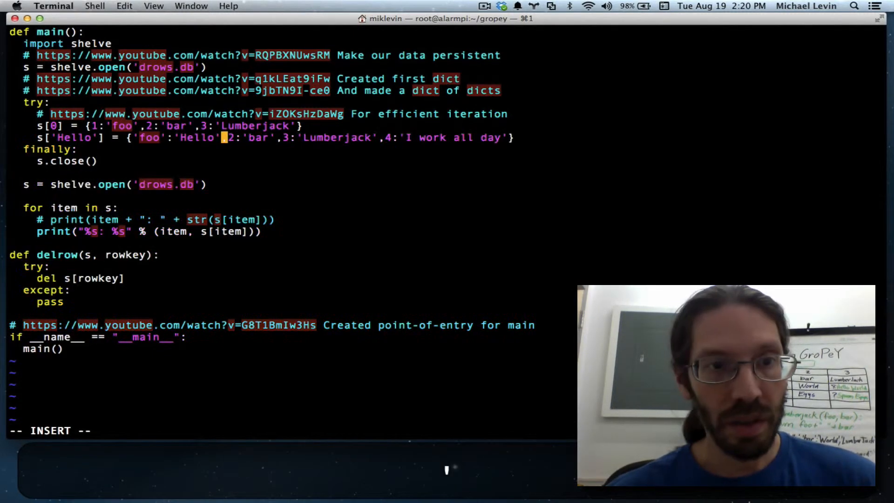
- Set the Hello record's bar to World and Lumberjack to ?, dropping the fourth value
{"action": "key", "text": "Left"}
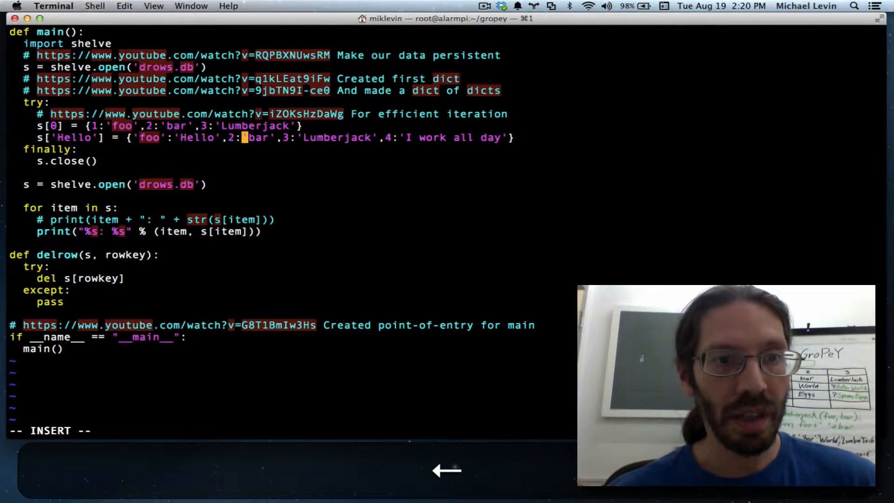
{"action": "key", "text": "backspace"}
{"action": "type", "text": ":'"}
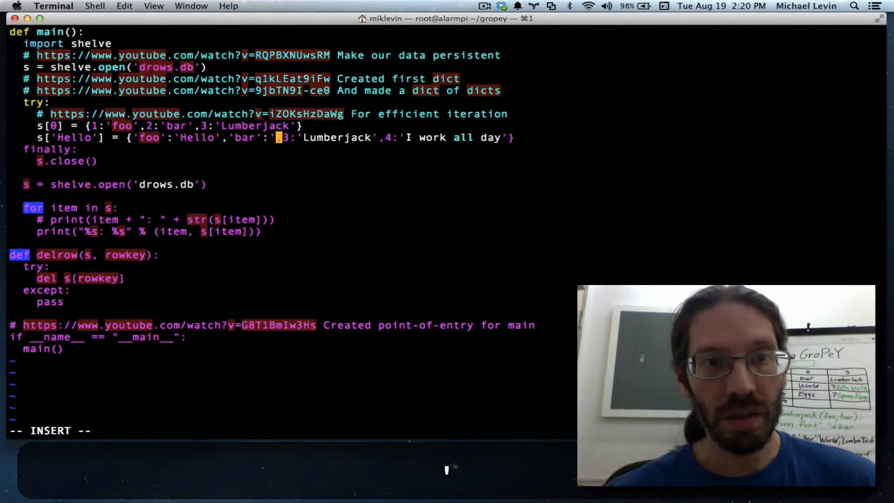
{"action": "type", "text": "World"}
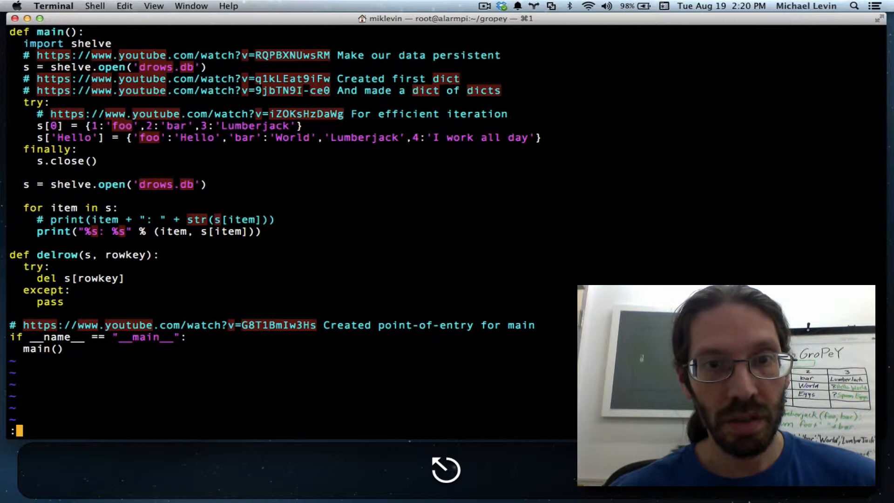
{"action": "key", "text": "i"}
{"action": "type", "text": ":'"}
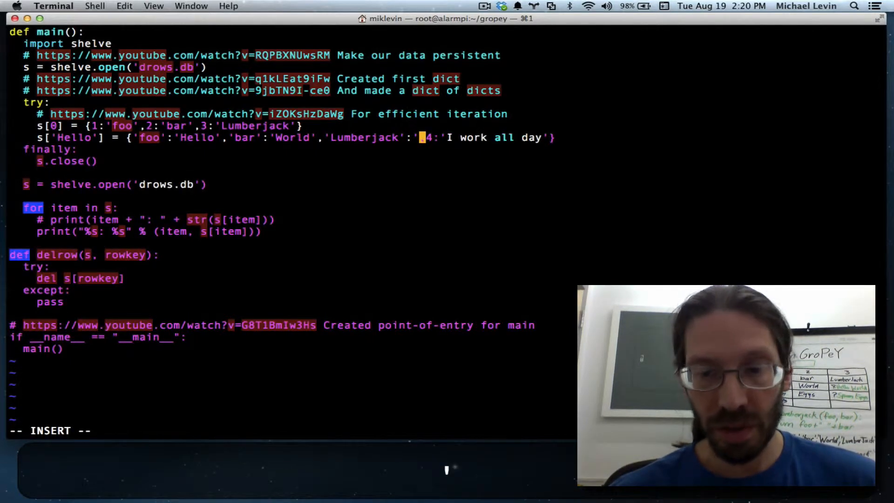
{"action": "type", "text": "?"}
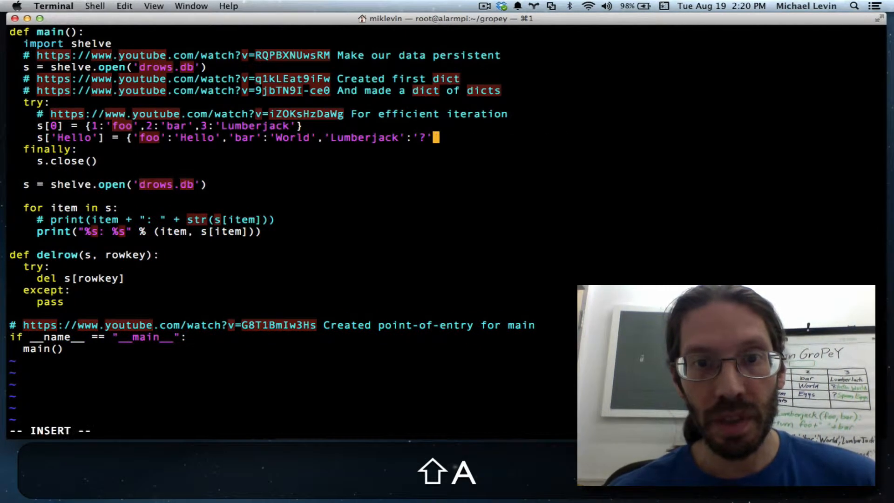
- Close the Hello dict and duplicate it as a Spam record with foo Spam
{"action": "type", "text": "}"}
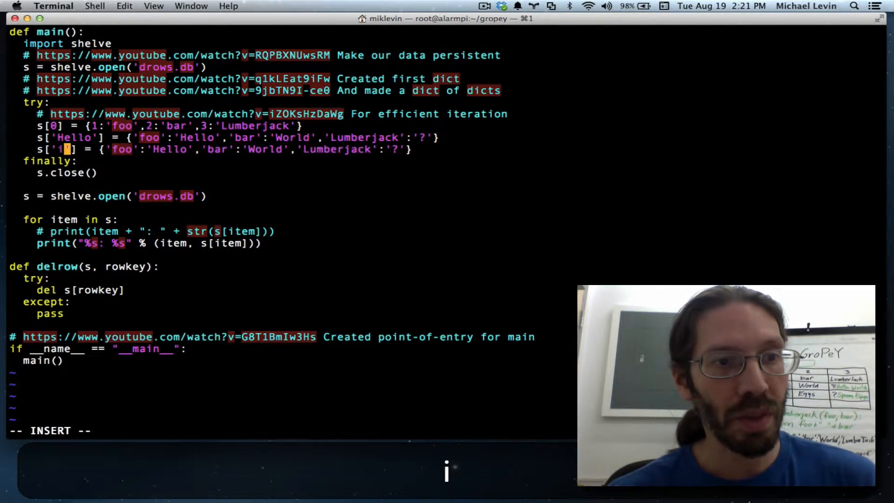
{"action": "type", "text": "Spam"}
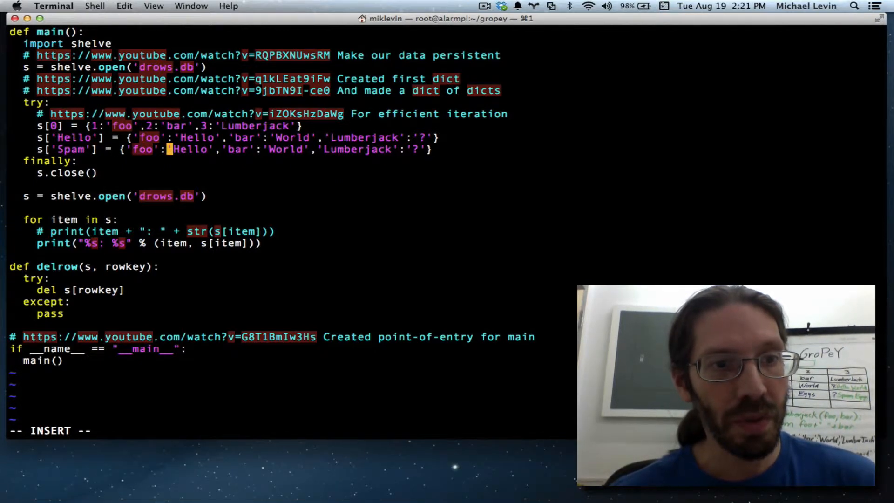
{"action": "type", "text": "c"}
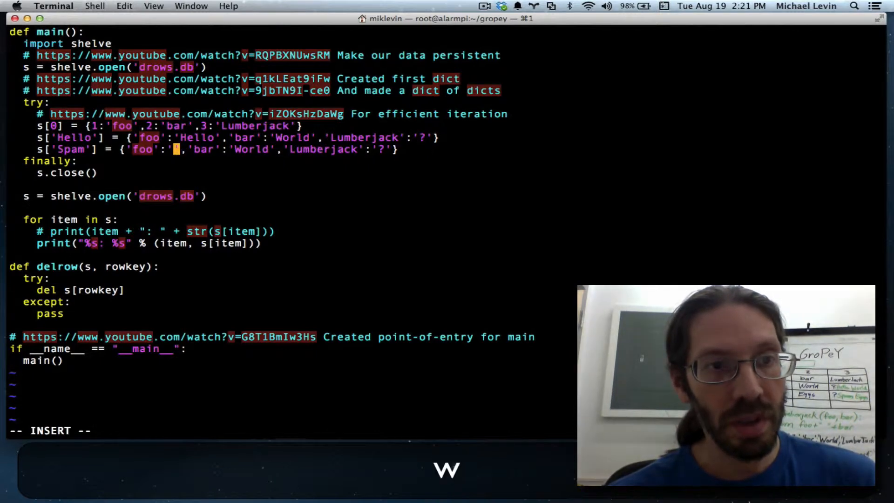
{"action": "type", "text": "Spam"}
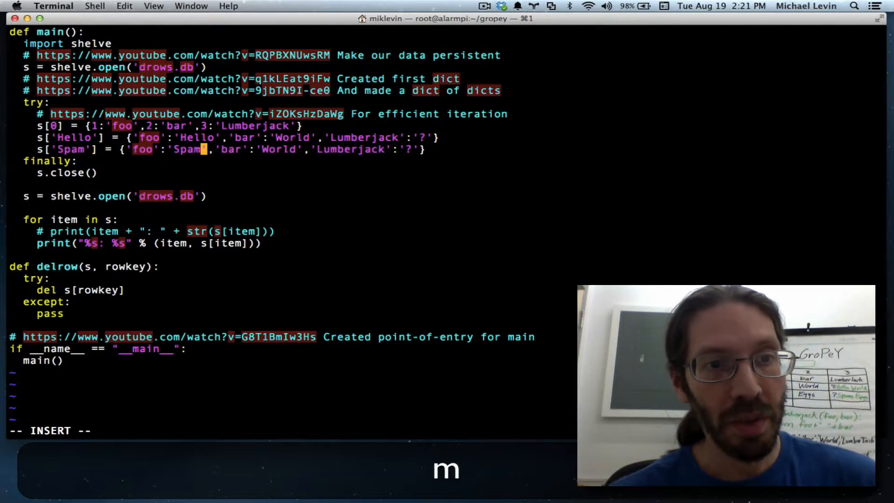
- Replace the Spam record's bar value World with Eggs and start a new line below
{"action": "key", "text": "Right"}
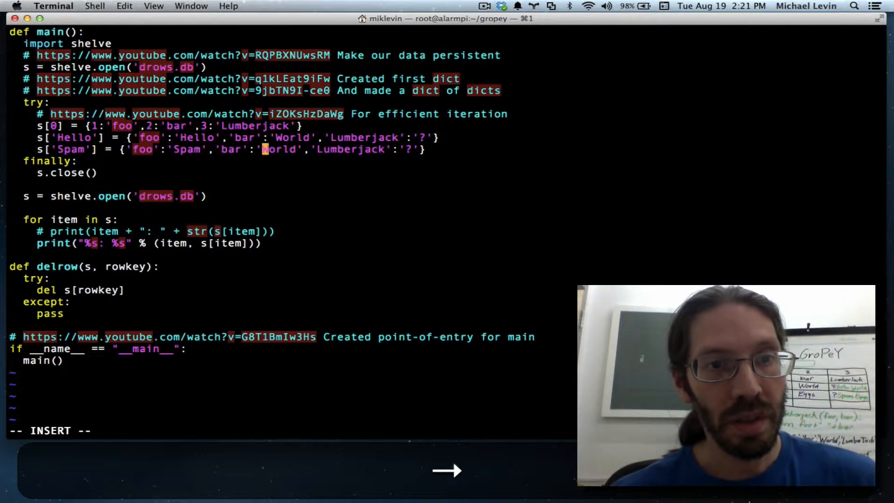
{"action": "key", "text": "Escape"}
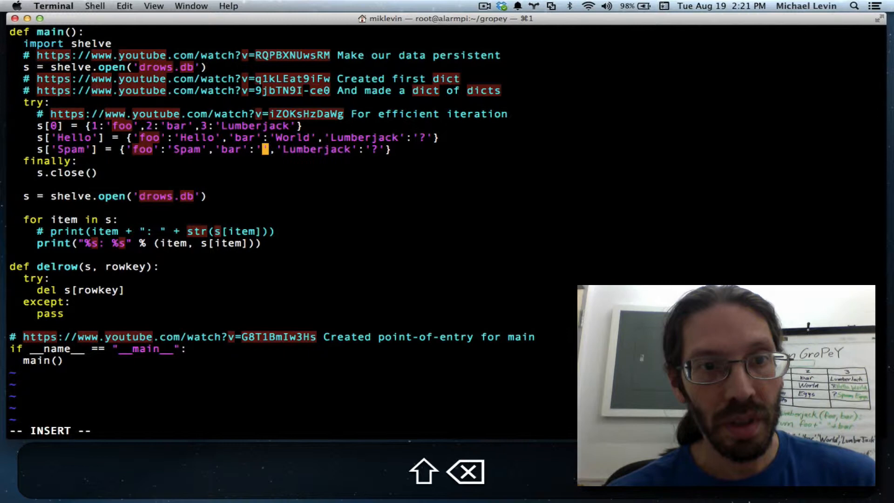
{"action": "type", "text": "Eggs"}
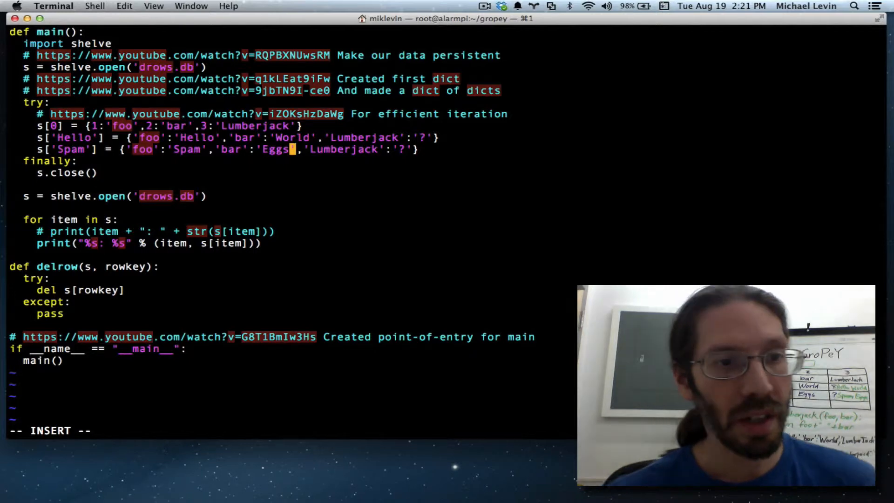
{"action": "key", "text": "Escape"}
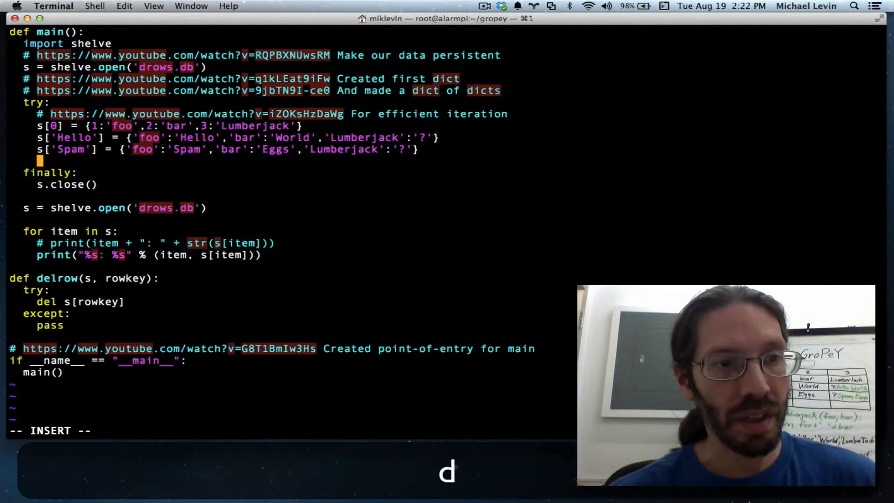
- Add delrow calls deleting the old 'foo' and 'bar' rows and save
{"action": "type", "text": "delrow"}
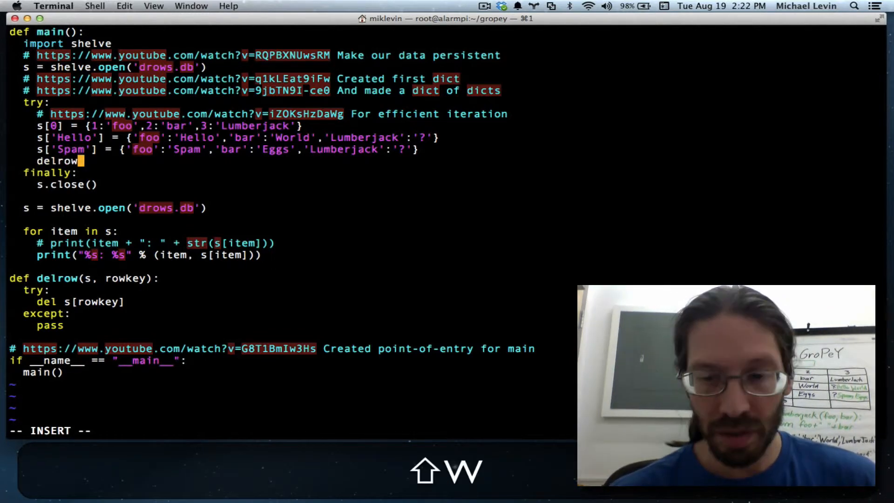
{"action": "type", "text": "('"}
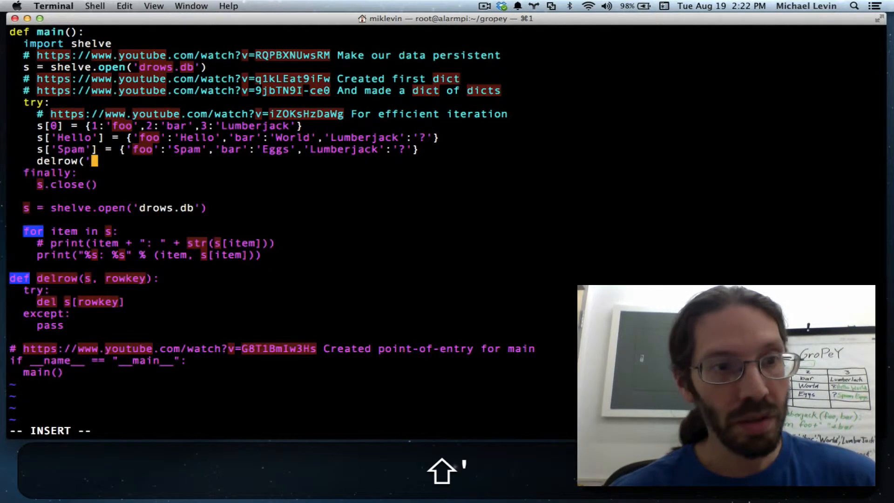
{"action": "type", "text": "foo"}
{"action": "left_click", "coordinate": [293, 432]}
{"action": "type", "text": ":w"}
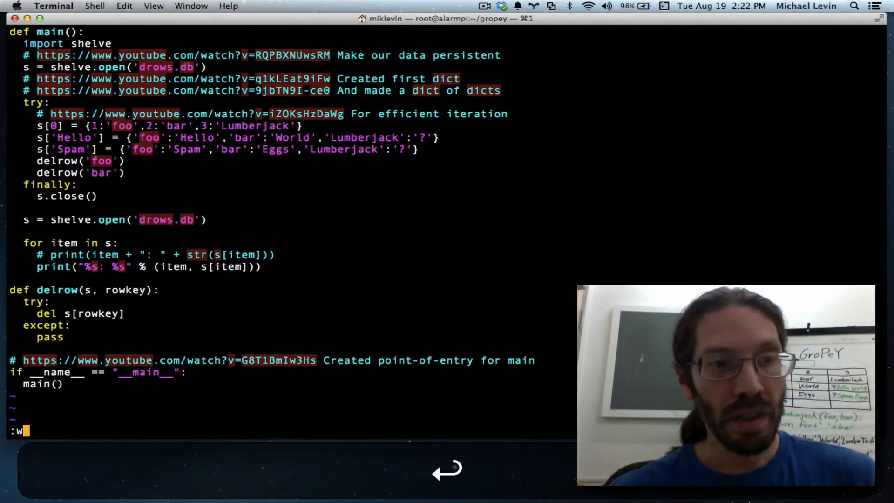
{"action": "key", "text": "Return"}
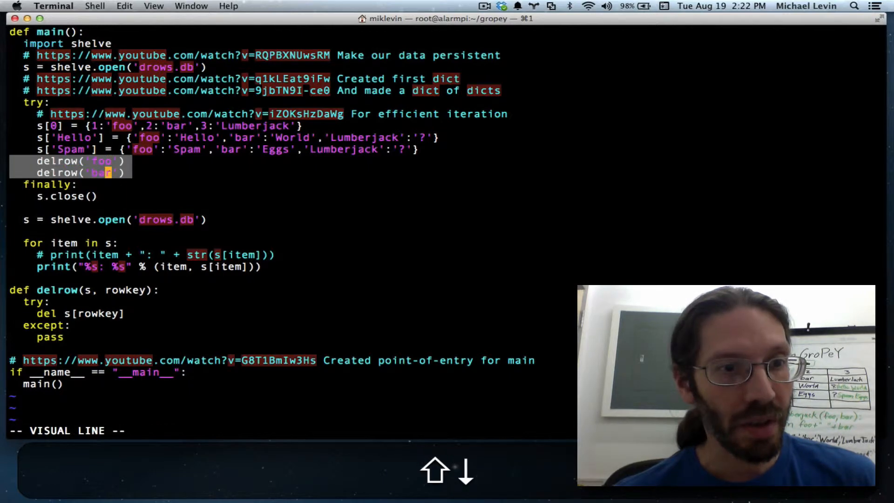
- Move both delrow lines above the s[0] assignment and save gro.py
{"action": "key", "text": "d"}
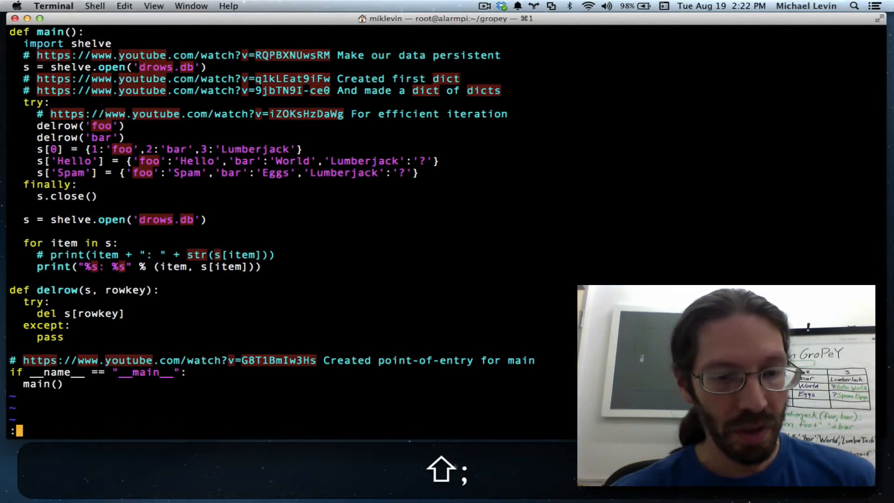
{"action": "type", "text": "w"}
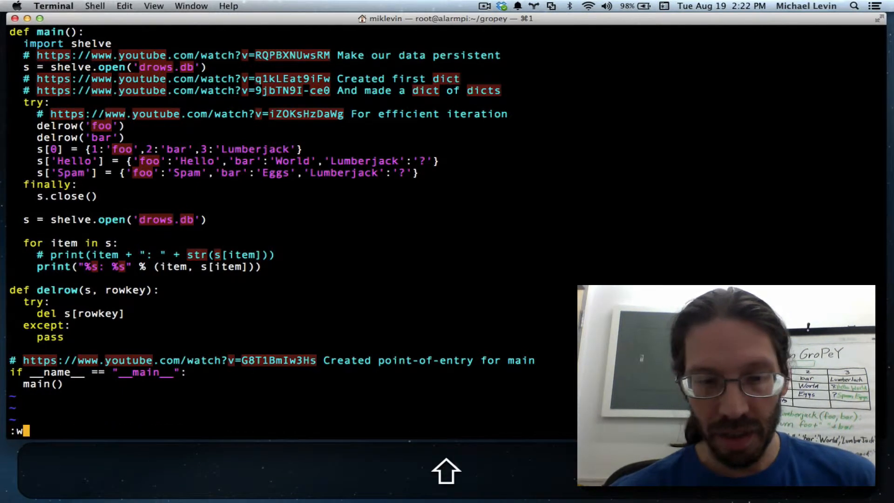
{"action": "type", "text": ":w"}
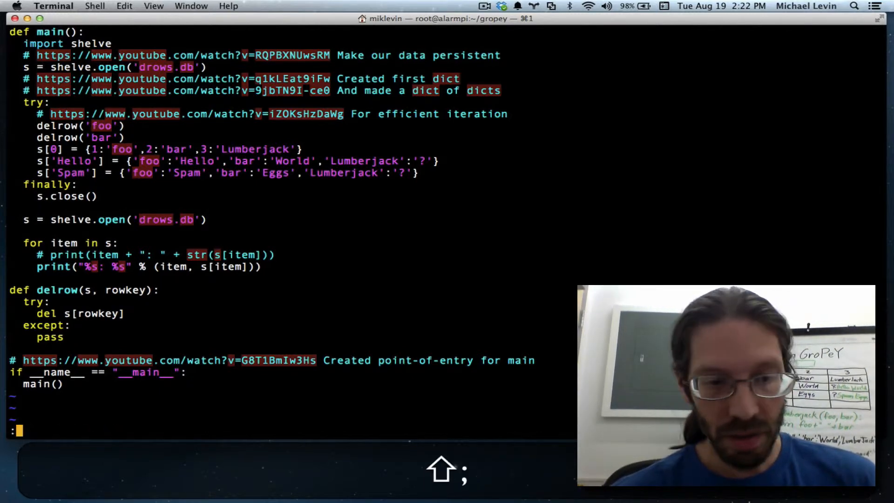
{"action": "type", "text": "w !p"}
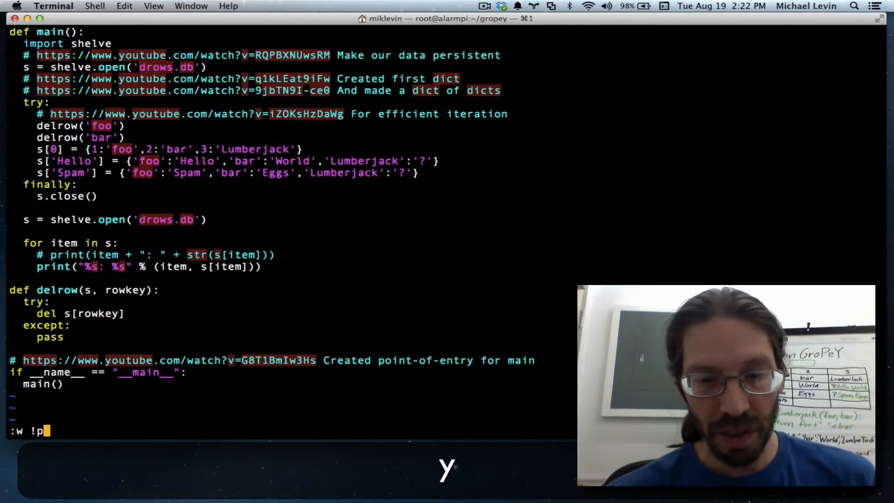
{"action": "type", "text": "ython"}
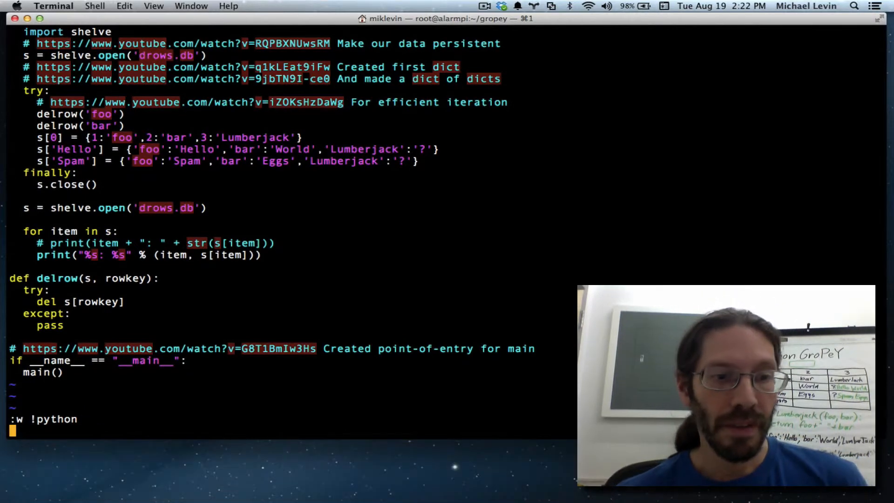
{"action": "key", "text": "Return"}
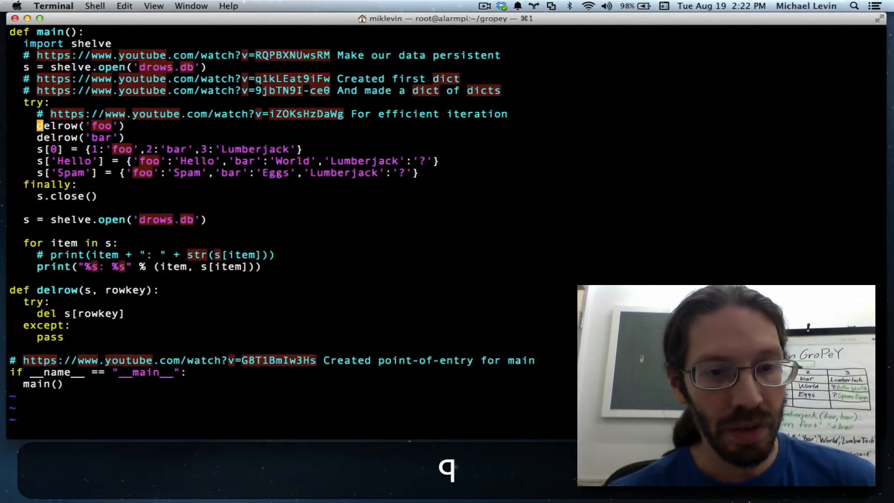
- Pass the shelf s to the delrow calls and run gro.py, hitting an int-key encode error
{"action": "key", "text": "Up"}
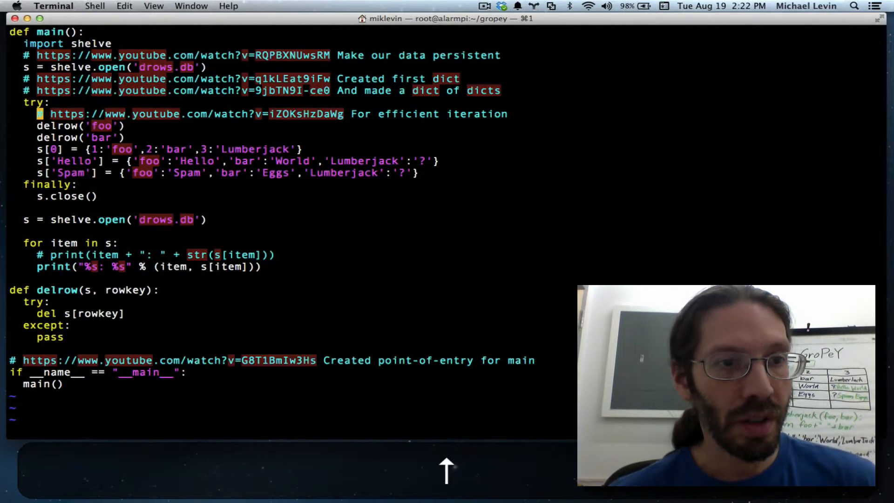
{"action": "key", "text": "Down"}
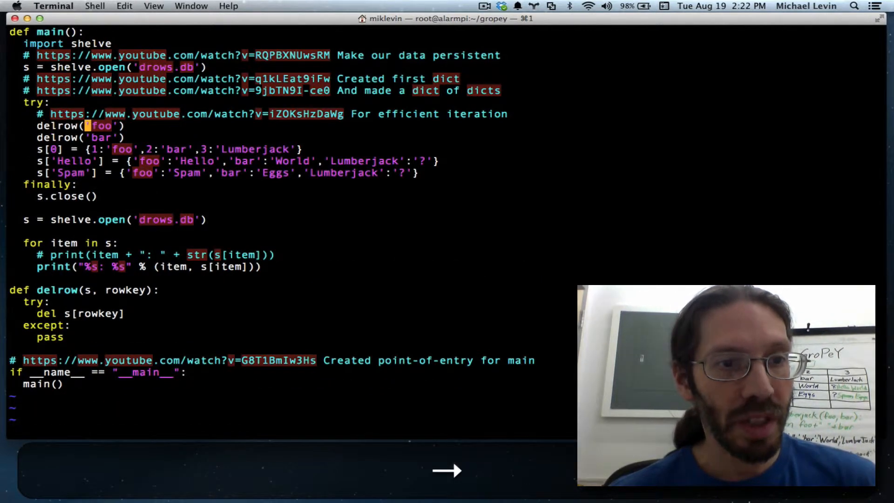
{"action": "type", "text": "s,"}
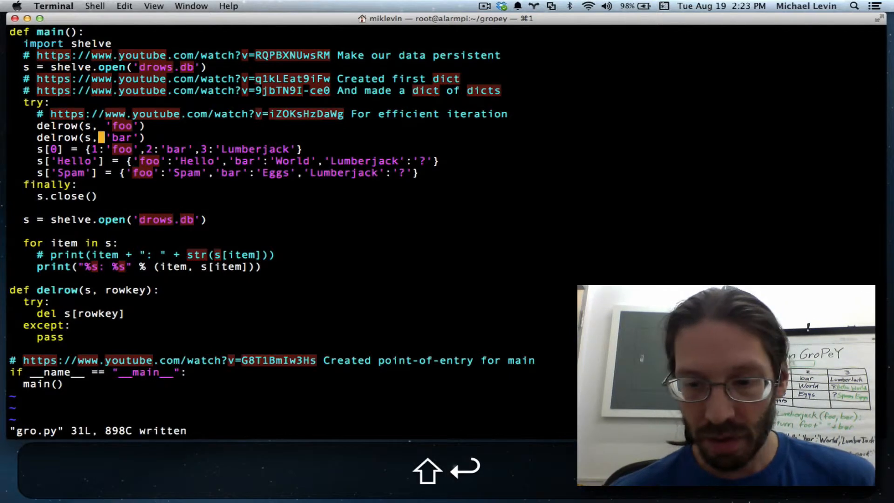
{"action": "type", "text": ":w !python"}
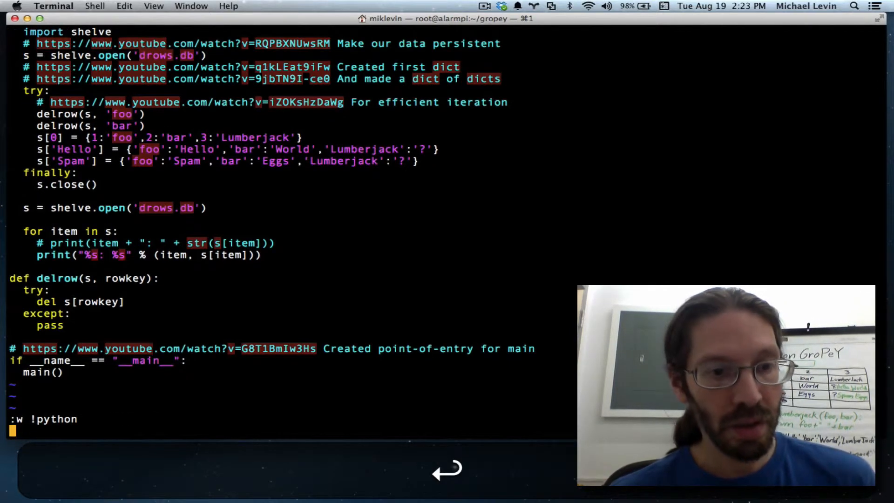
{"action": "key", "text": "Return"}
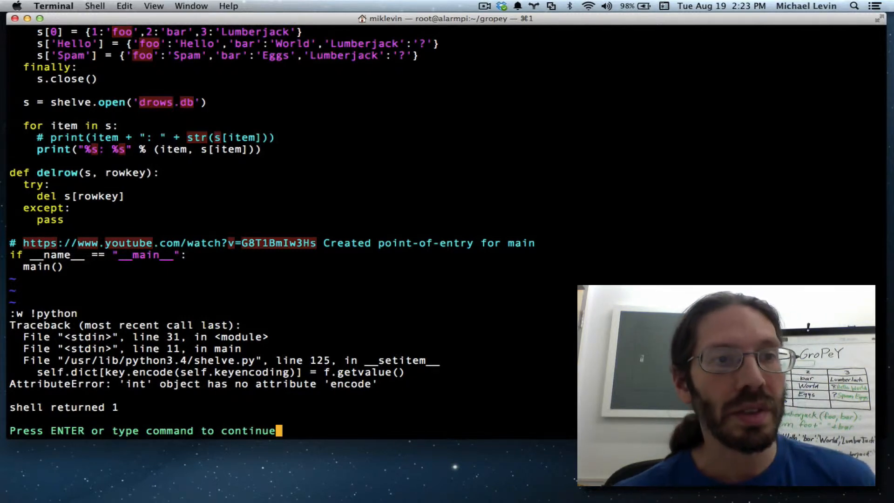
{"action": "key", "text": "q"}
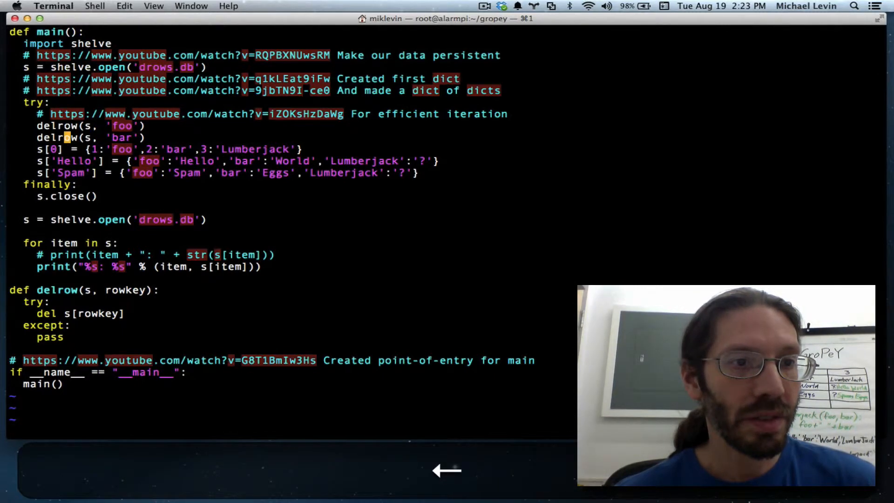
{"action": "key", "text": "i"}
{"action": "type", "text": "delrow(s, 0"}
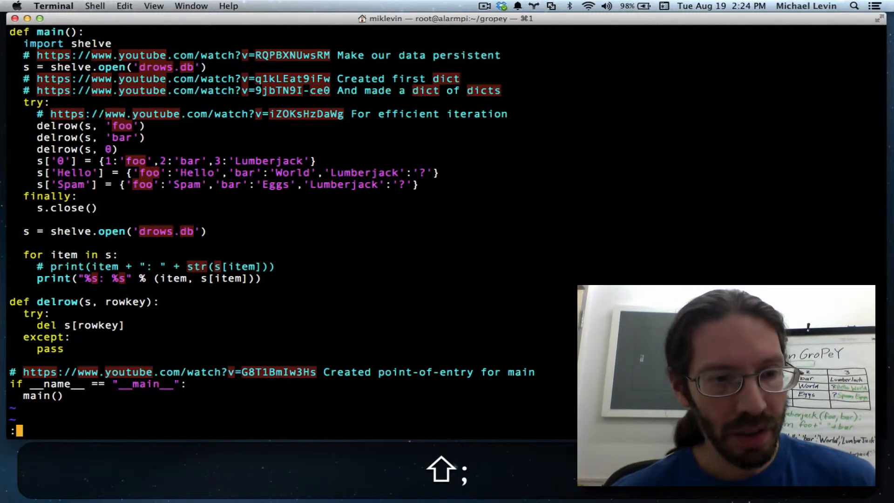
- Run gro.py with delrow(s, 0) added and the header stored under string key '0'
{"action": "type", "text": "w !python"}
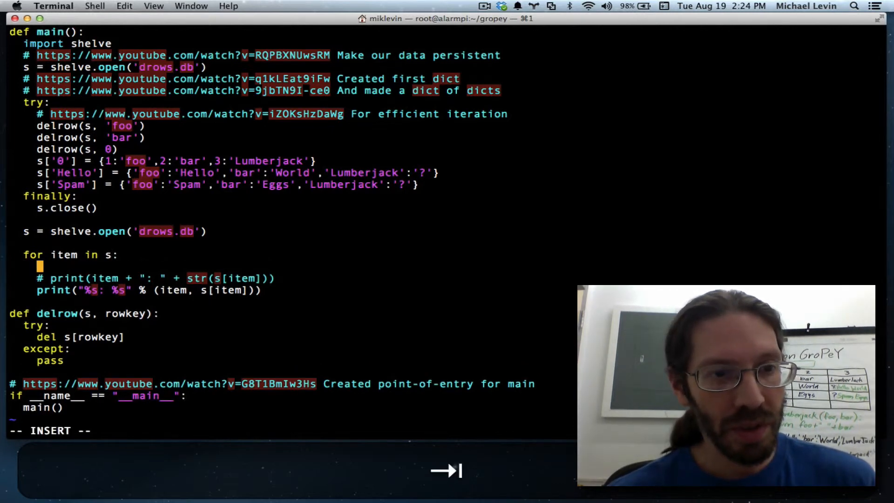
- Guard the loop's print with if item != '0': so the header row is skipped
{"action": "type", "text": "i"}
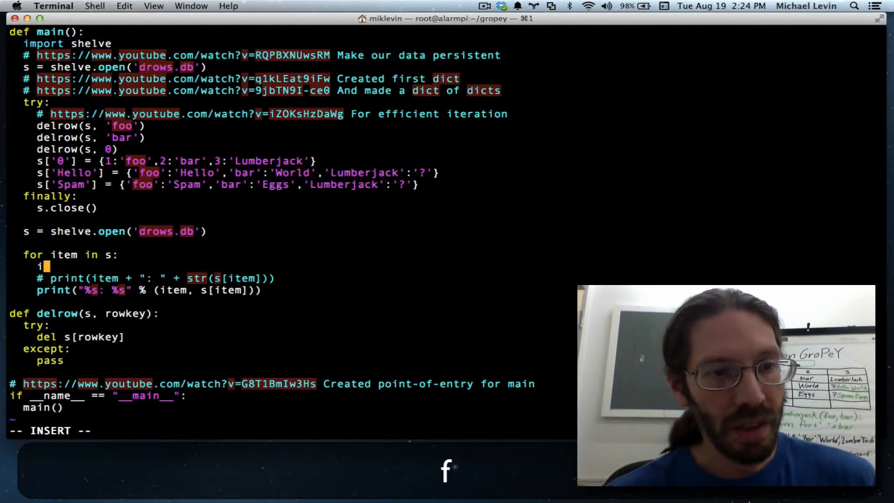
{"action": "type", "text": "f ite"}
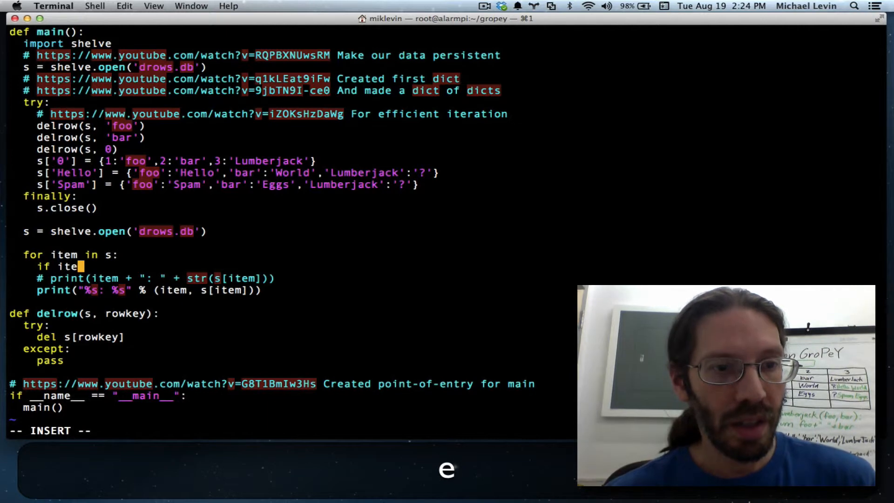
{"action": "type", "text": "m"}
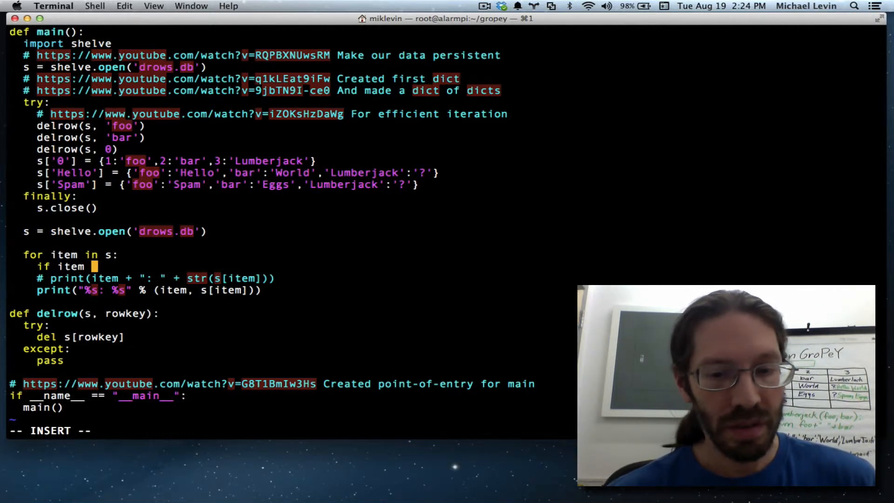
{"action": "type", "text": "ne"}
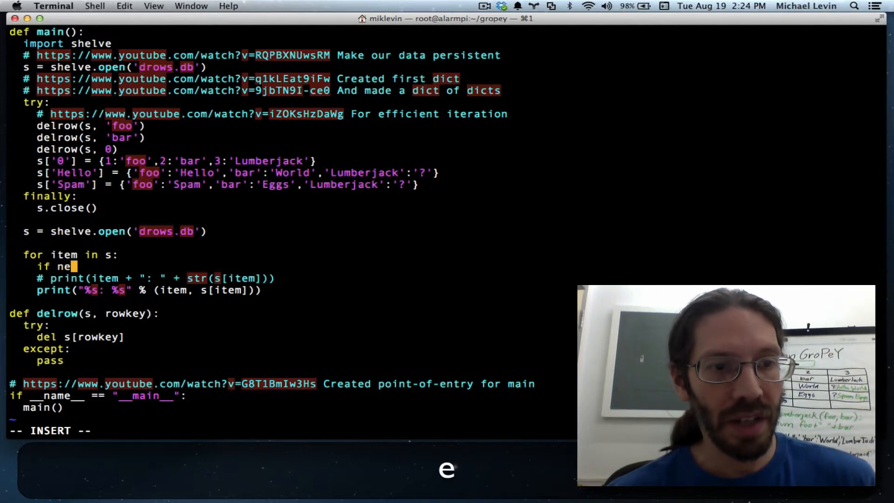
{"action": "type", "text": "ot"}
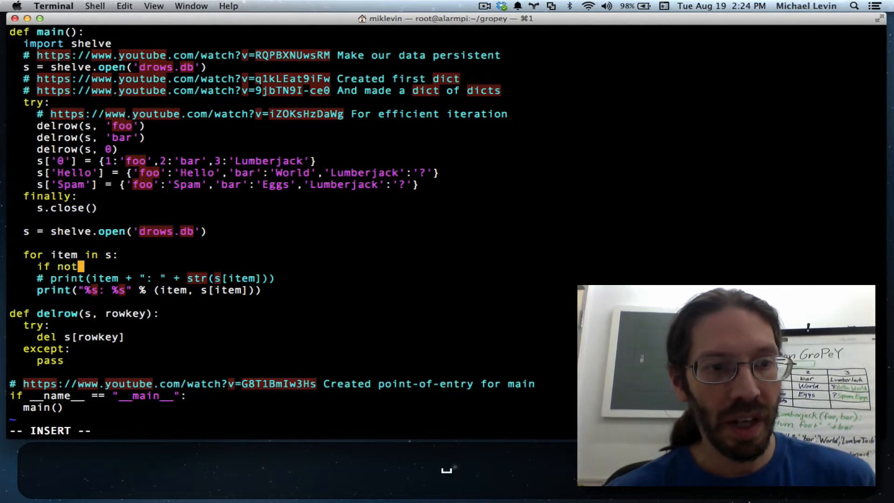
{"action": "type", "text": "item"}
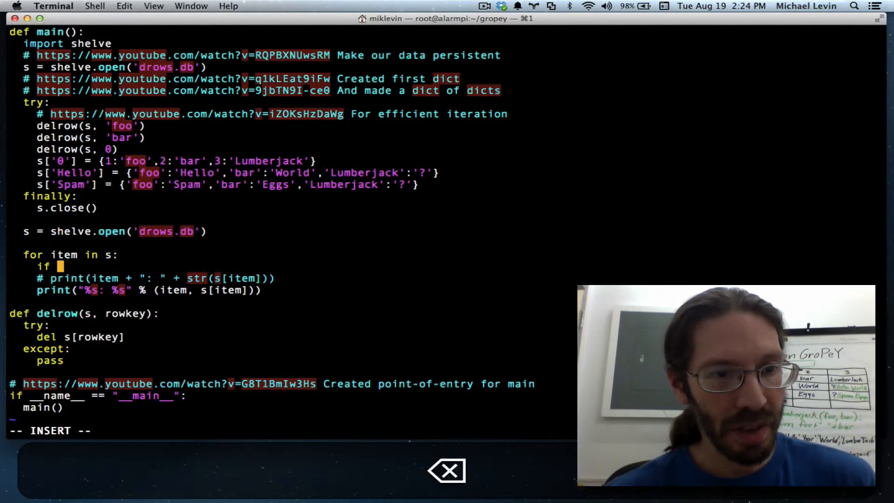
{"action": "type", "text": "item"}
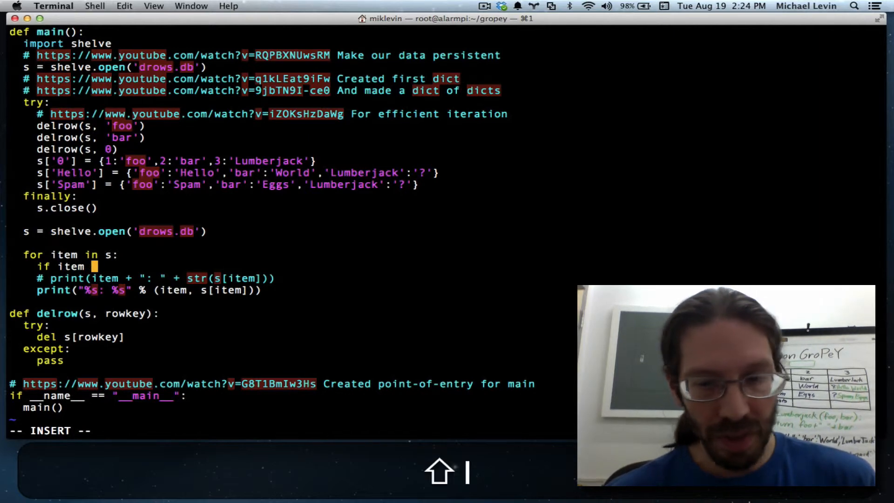
{"action": "type", "text": "!="}
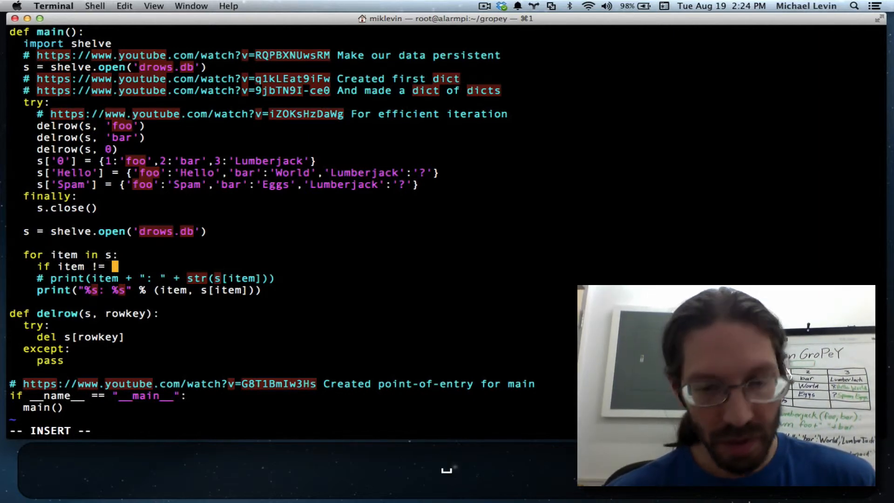
{"action": "type", "text": "'"}
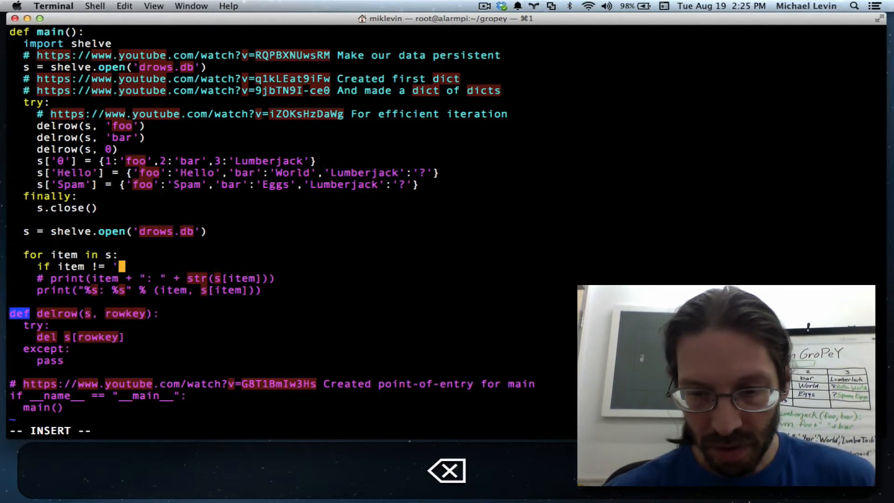
{"action": "type", "text": "0"}
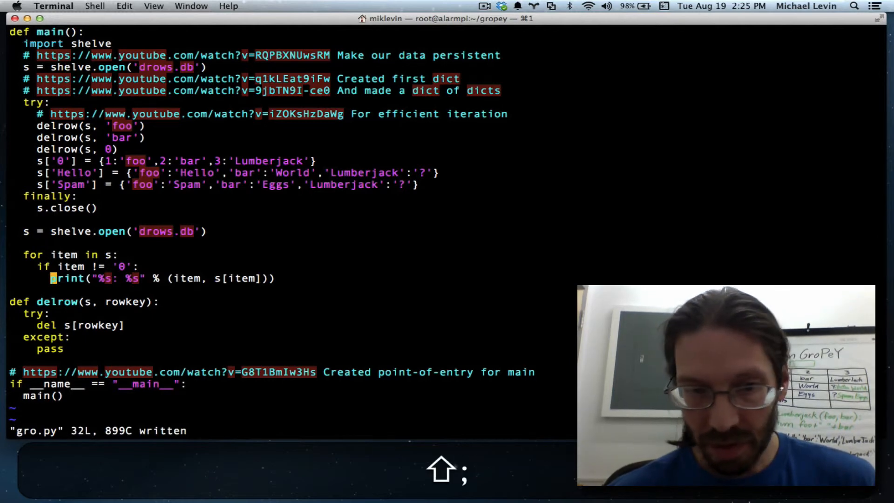
- Run gro.py through :w !python before removing the three delrow calls
{"action": "type", "text": ":w !python"}
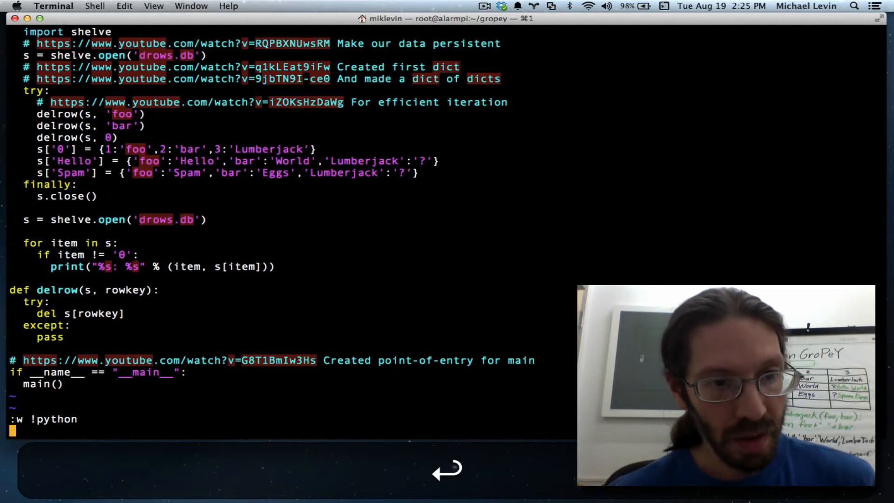
{"action": "key", "text": "Return"}
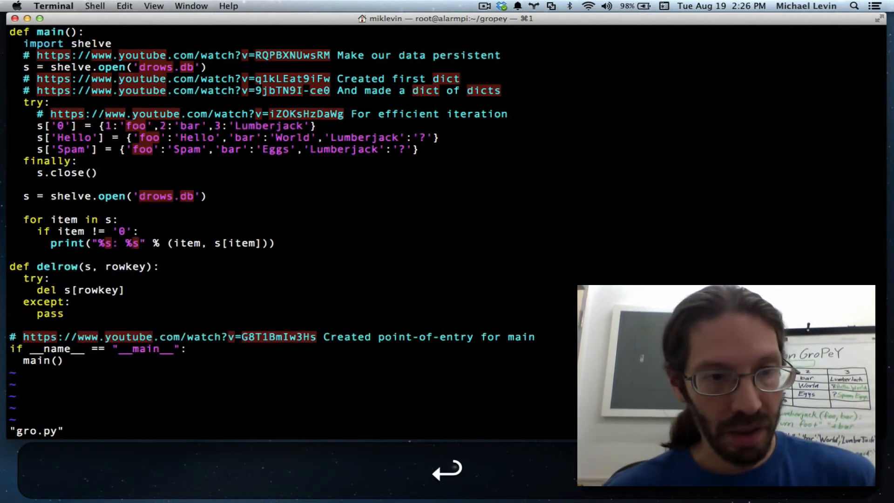
- Run gro.py via :w !python, printing only the Spam and Hello rows
{"action": "type", "text": ":w !python"}
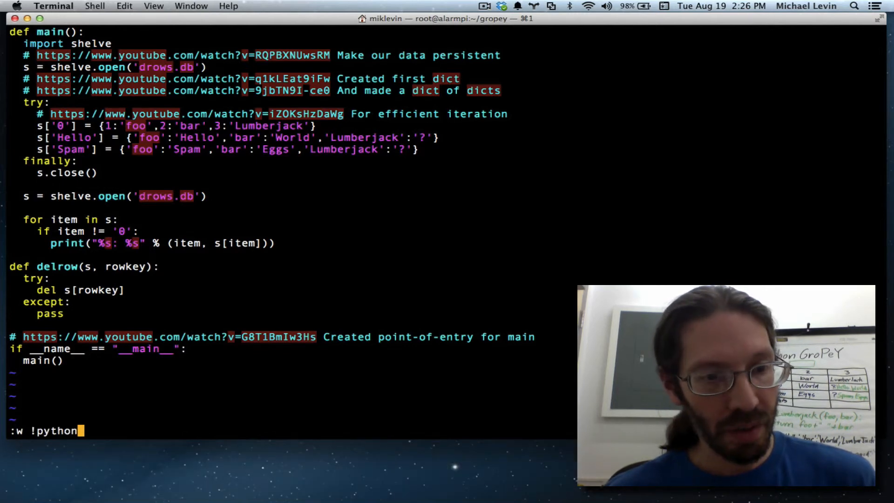
{"action": "key", "text": "Return"}
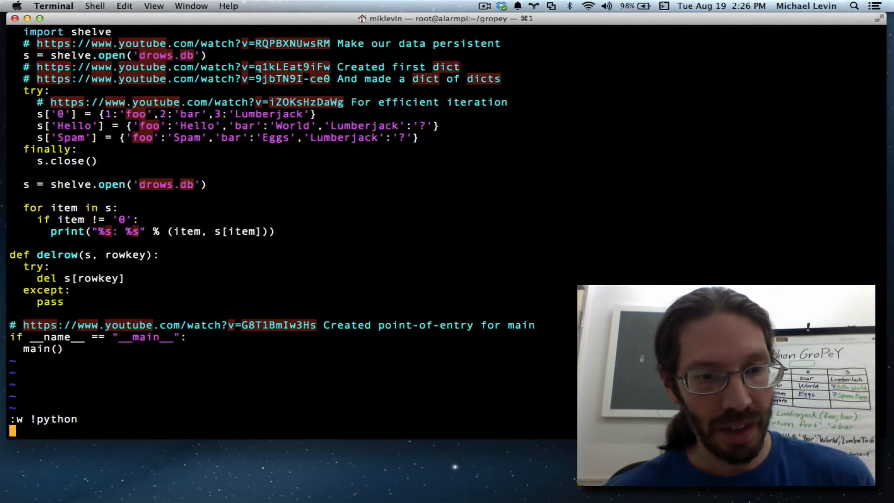
{"action": "key", "text": "Return"}
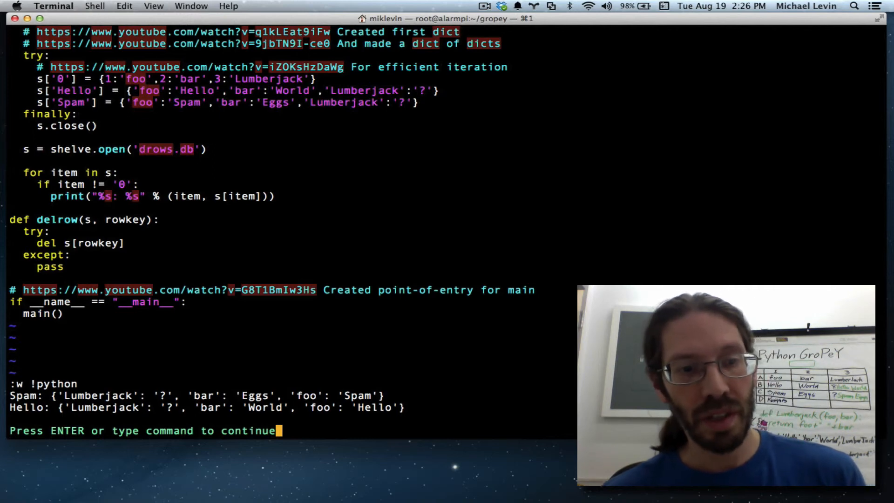